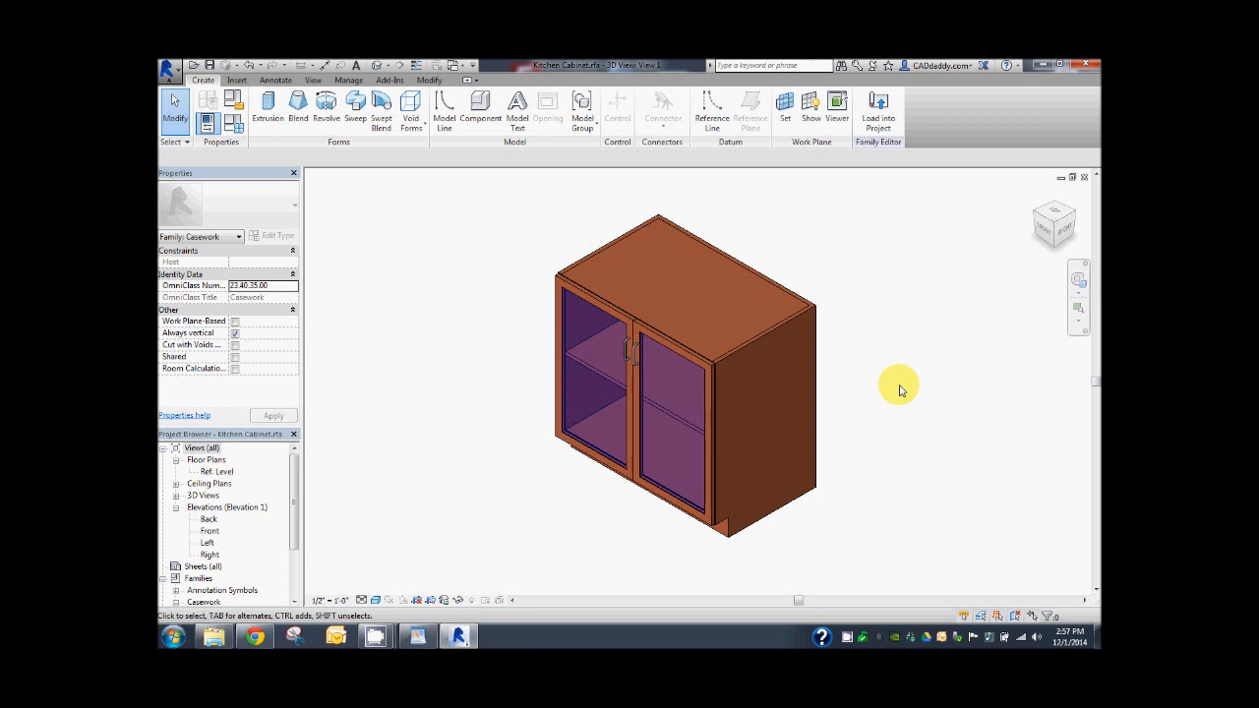
mouse_move(1014, 574)
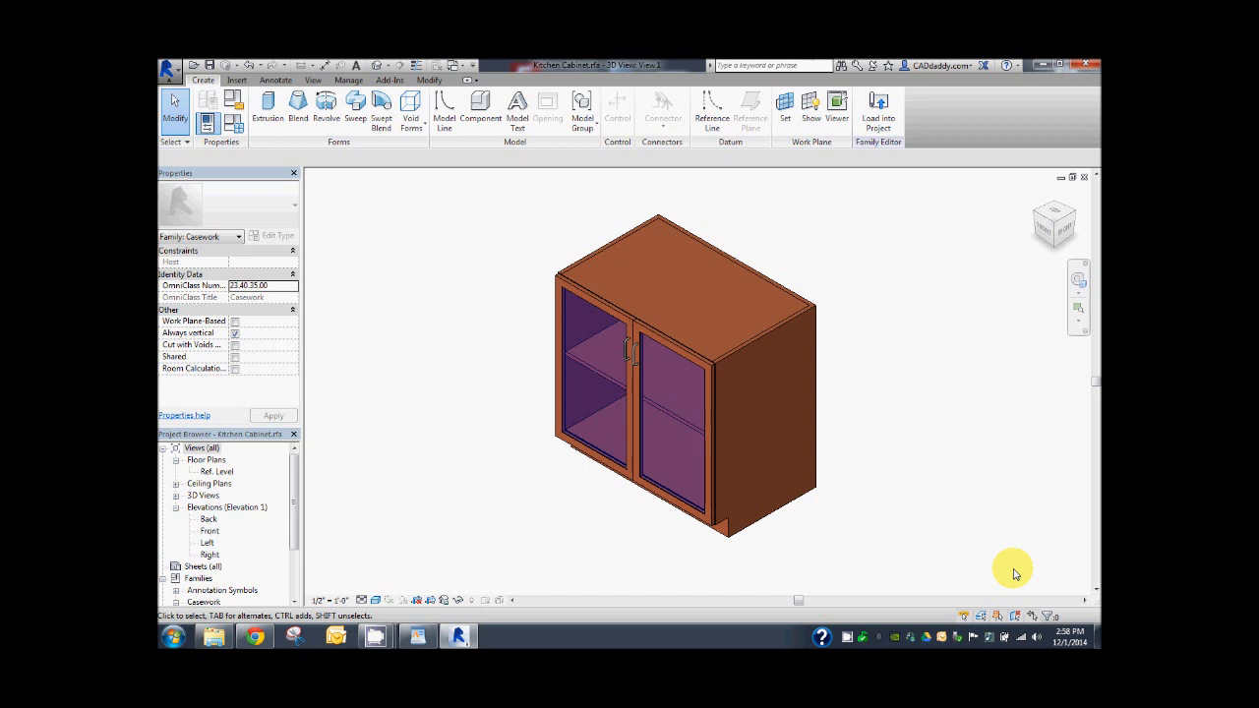
mouse_move(1003, 559)
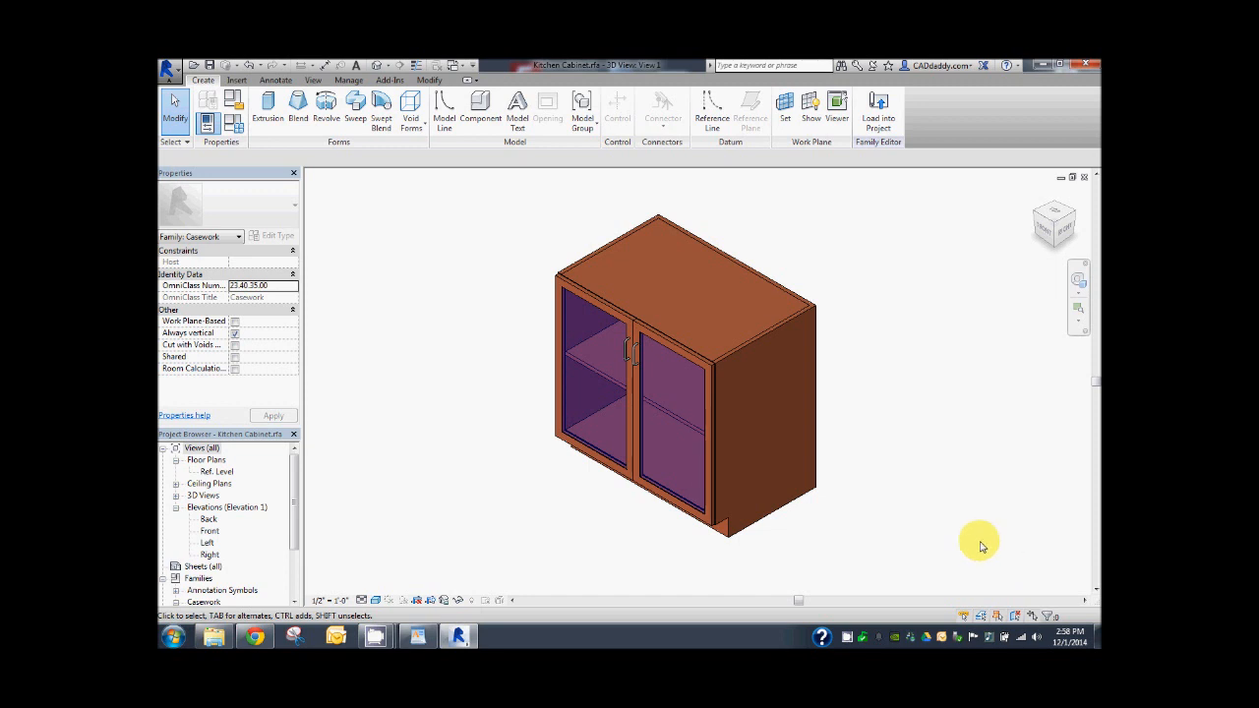
Select the left glass door panel and bring up the cabinet's Family Types.
left_click(688, 413)
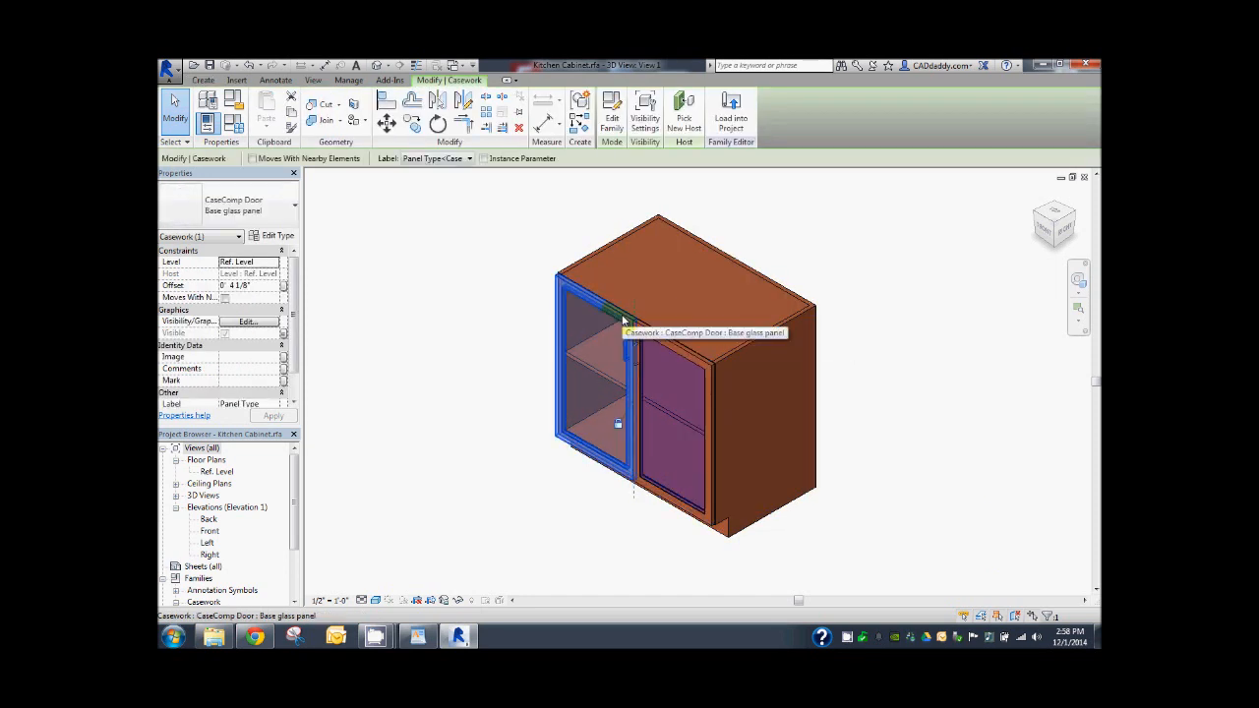
left_click(765, 330)
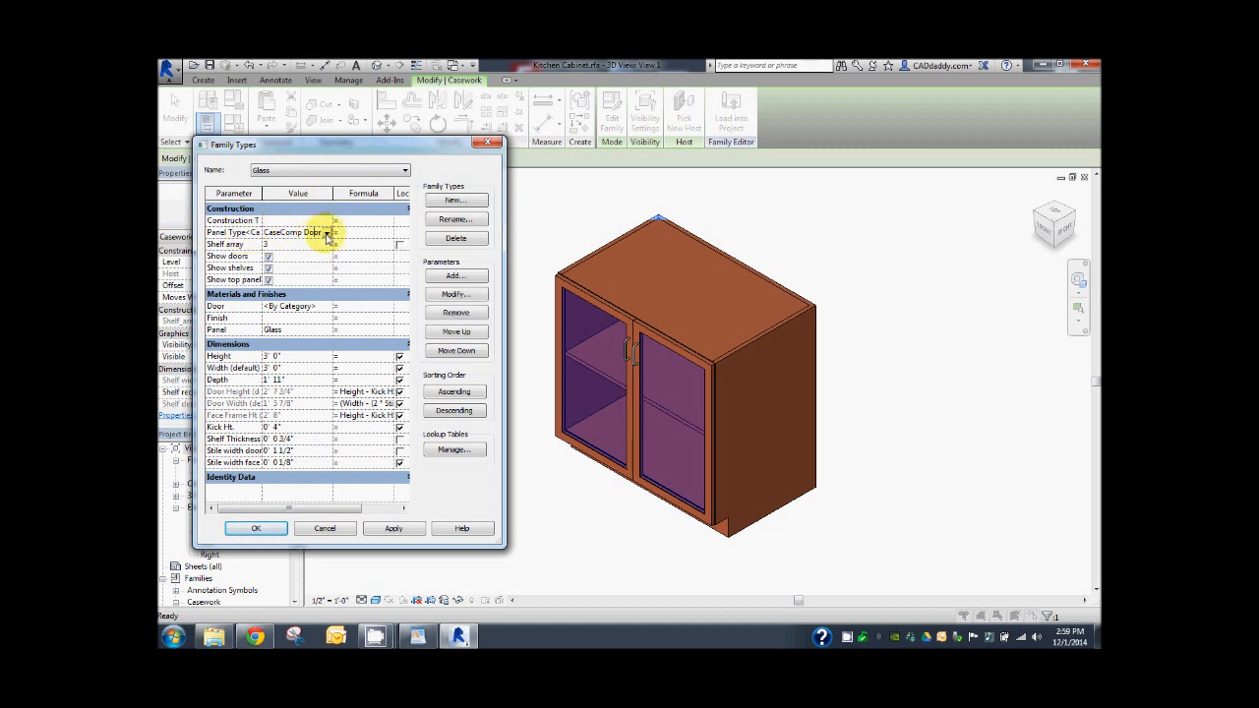
Choose the Plain cabinet type and apply it so both doors turn solid.
left_click(328, 232)
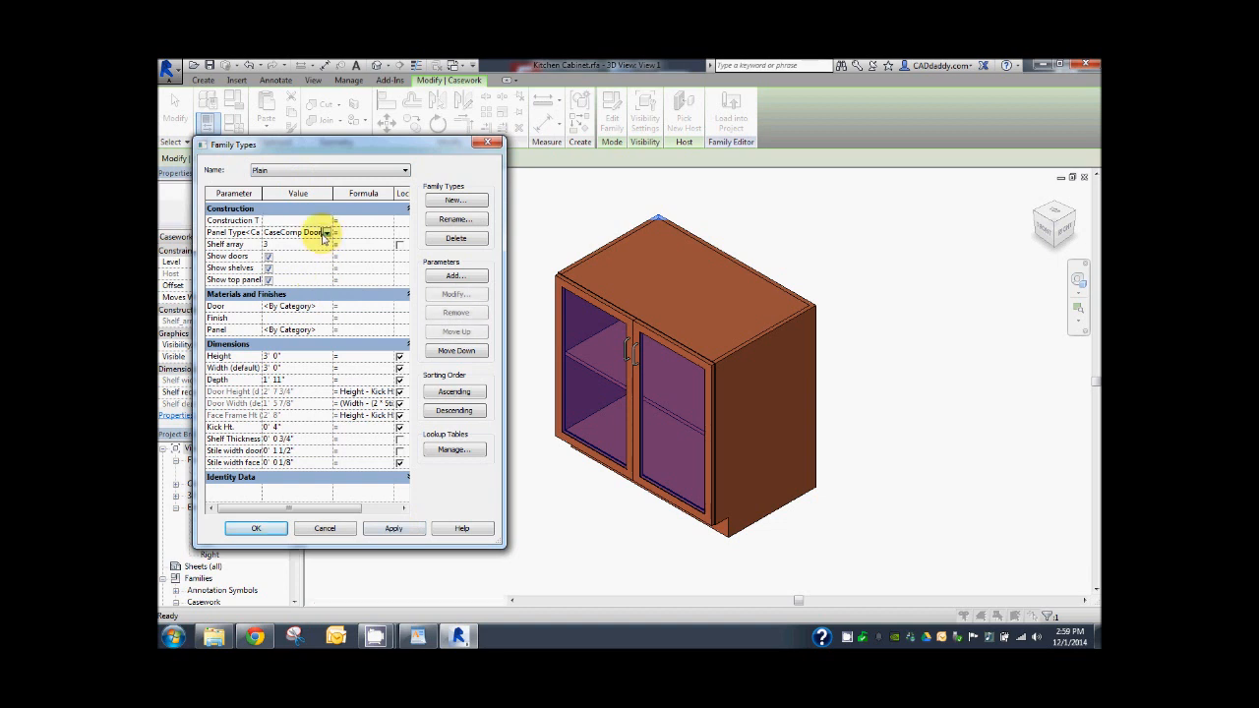
left_click(328, 232)
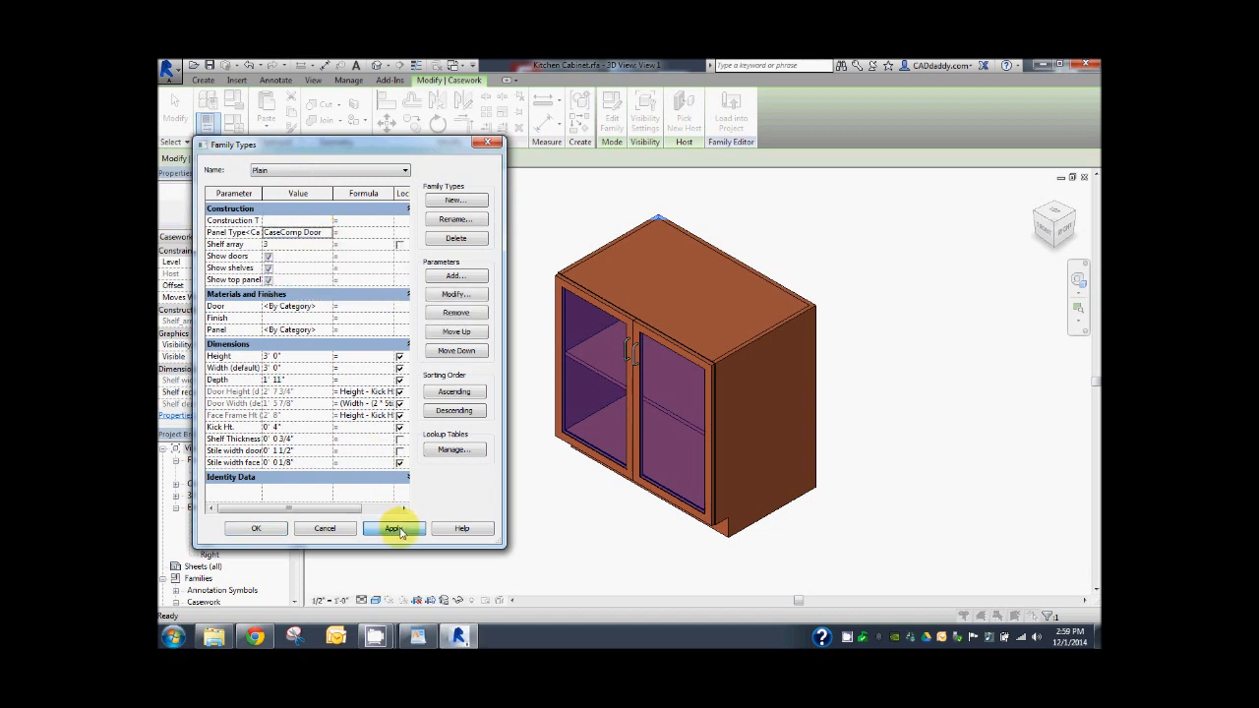
left_click(392, 528)
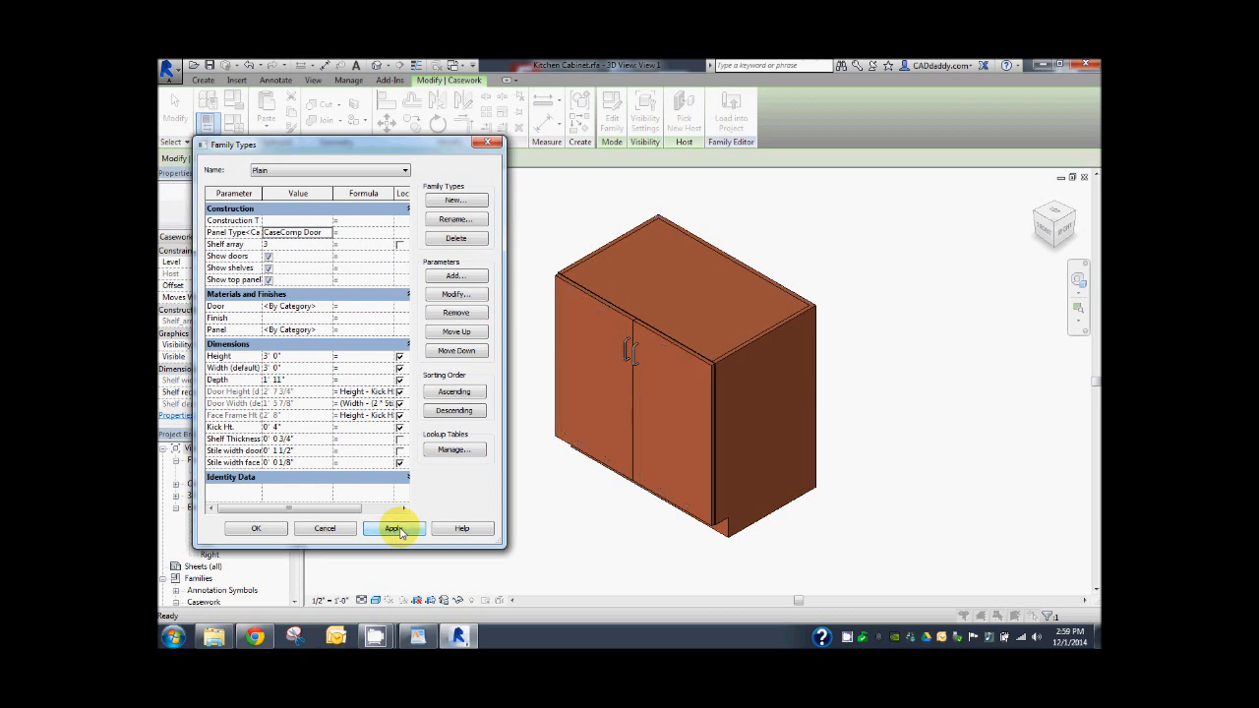
left_click(393, 528)
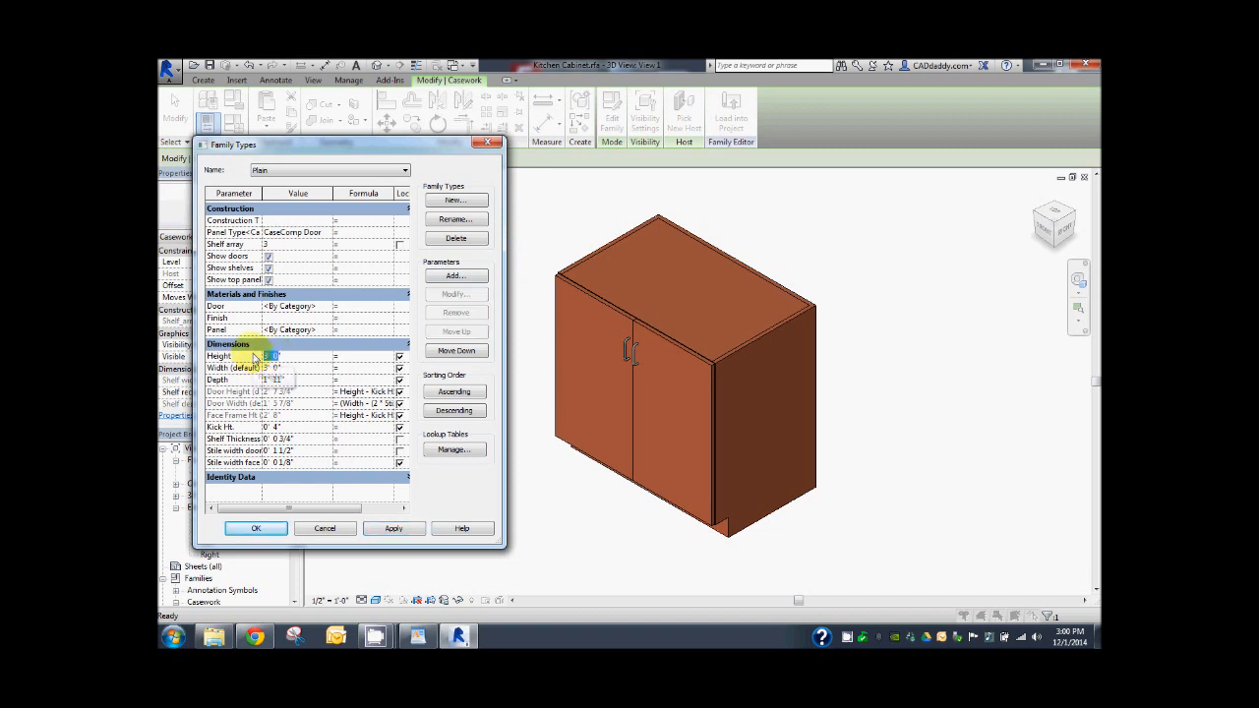
Set the Plain type's Height and Width to 2' 6" and apply.
left_click(273, 368)
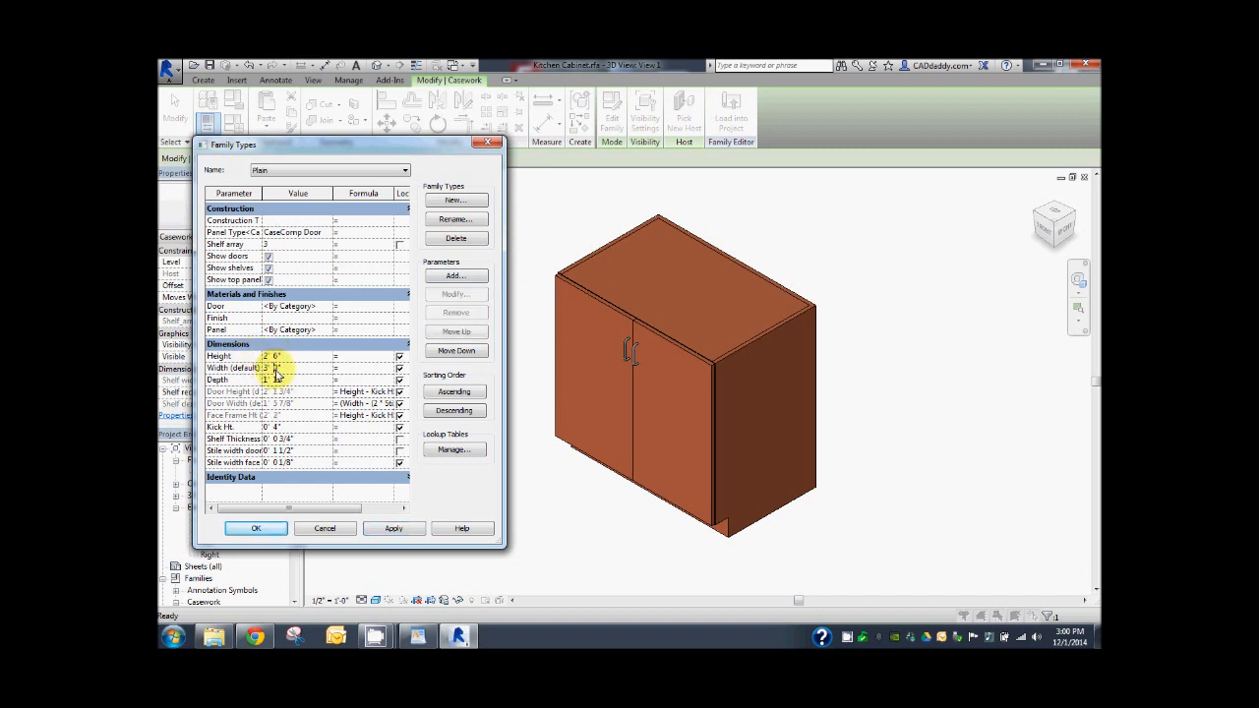
left_click(297, 368)
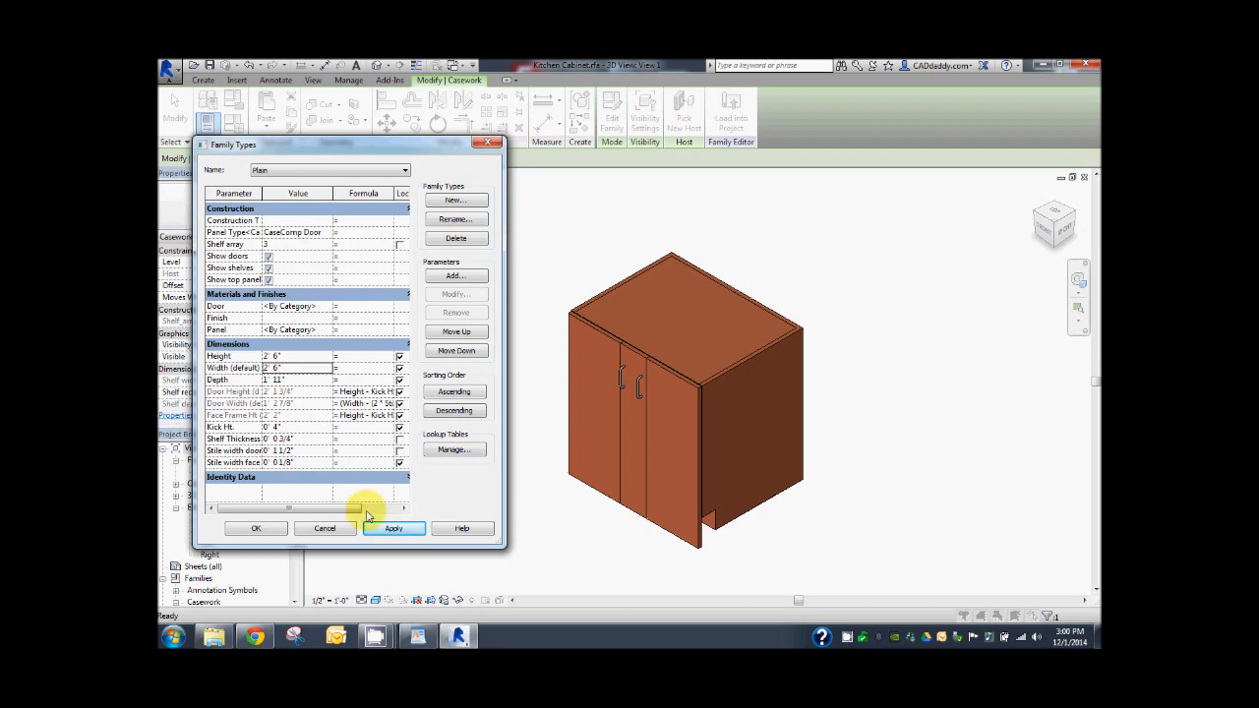
left_click(255, 528)
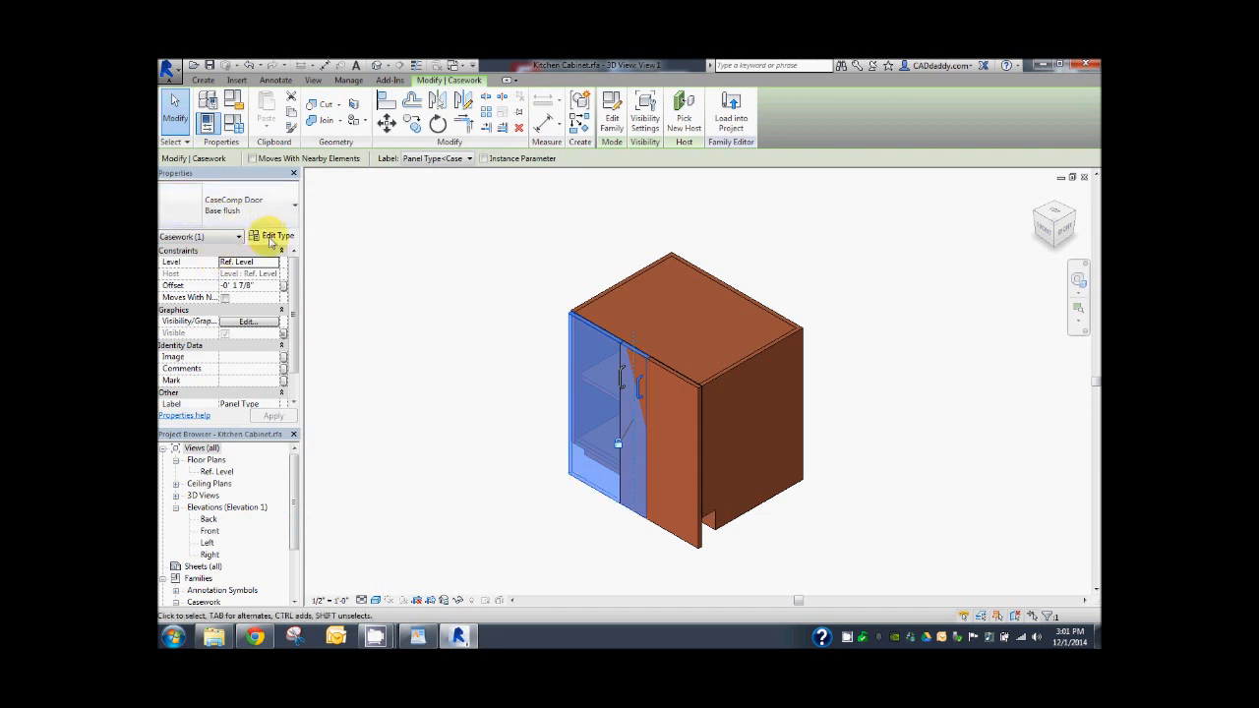
Associate the flush door panel's Width and Height with Door Width and Door Height.
left_click(276, 236)
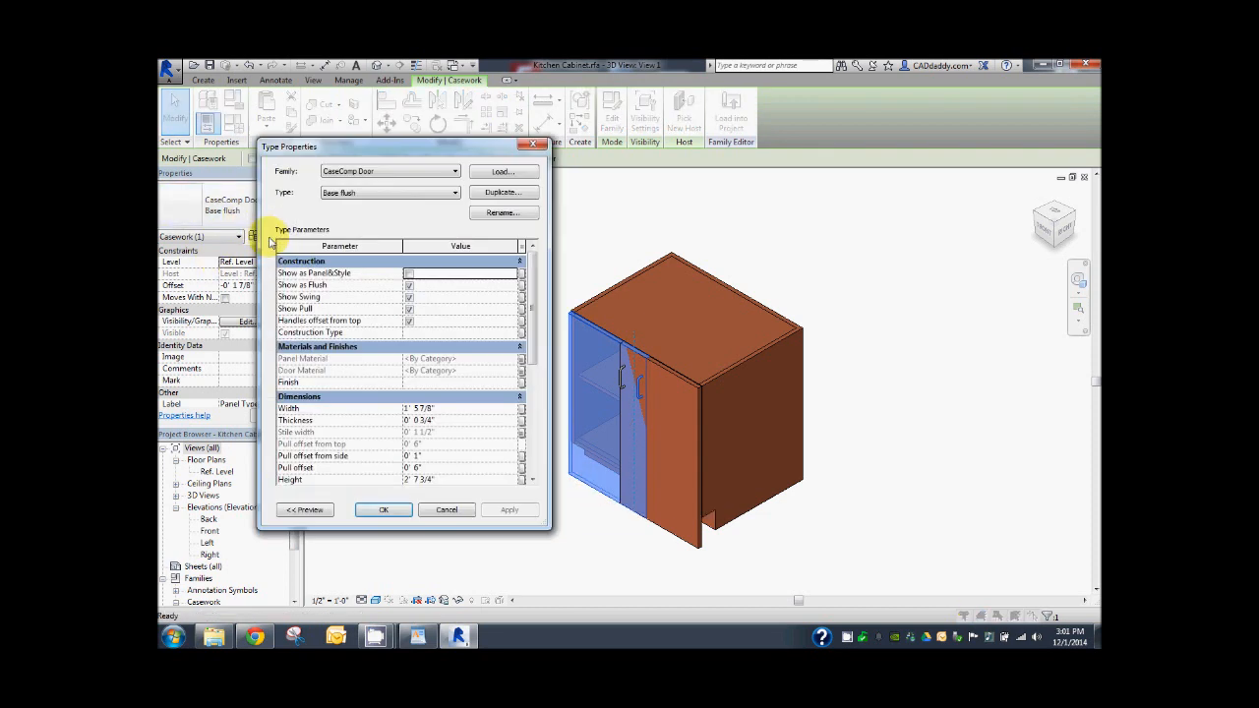
left_click(521, 408)
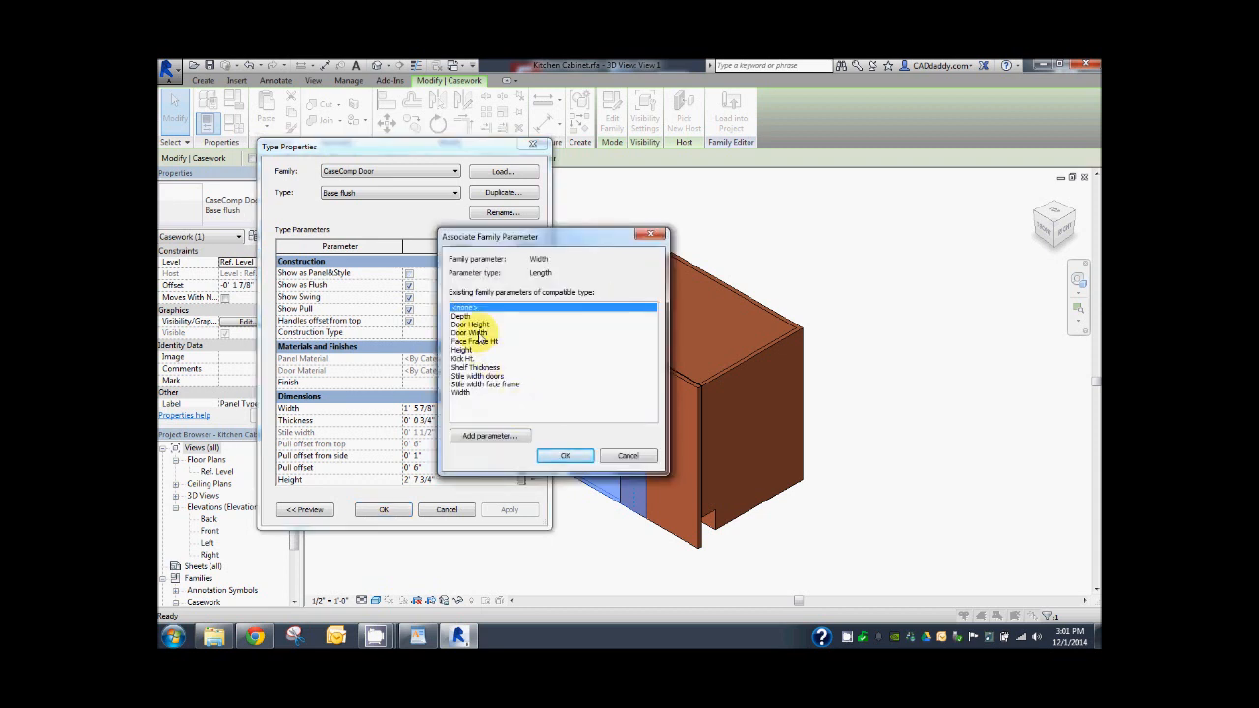
left_click(565, 455)
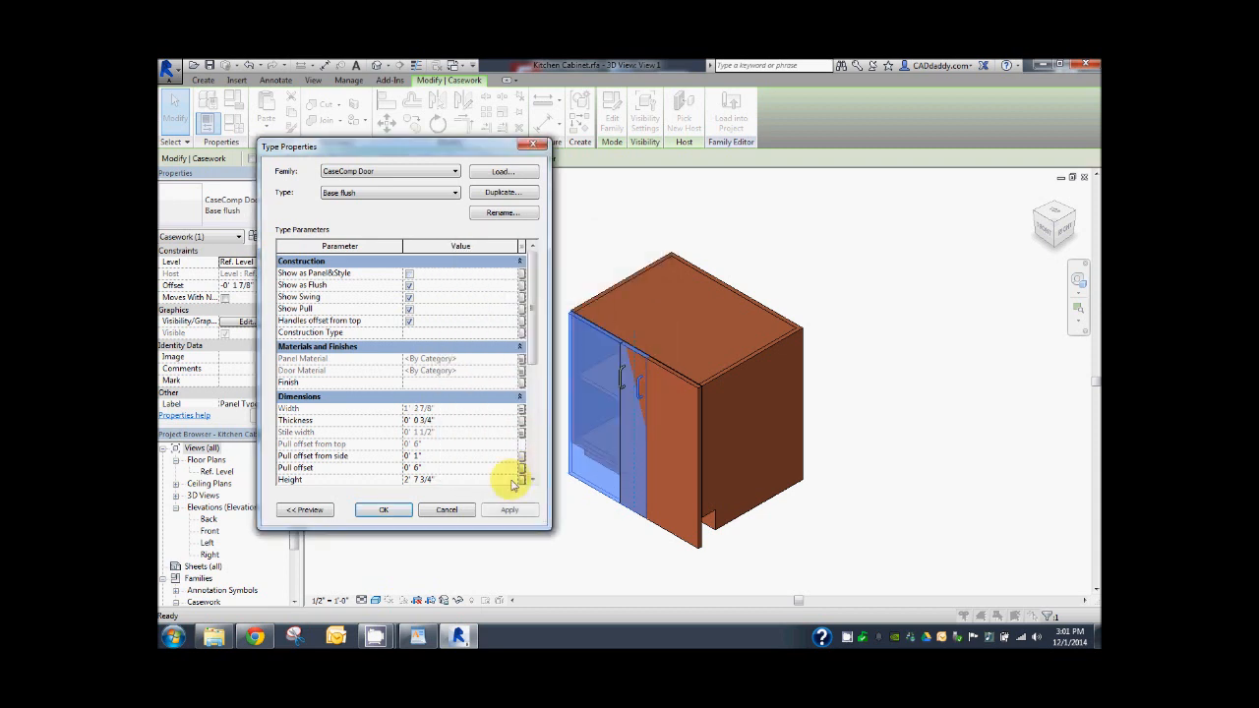
left_click(520, 479)
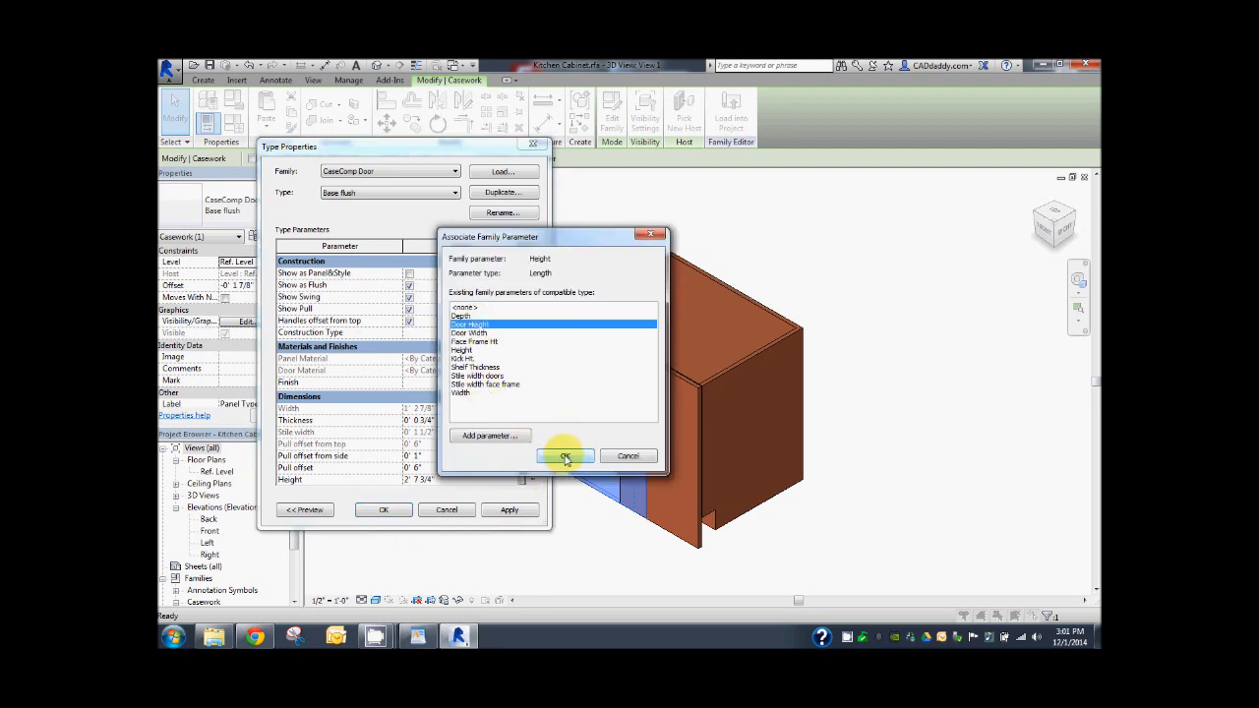
left_click(565, 455)
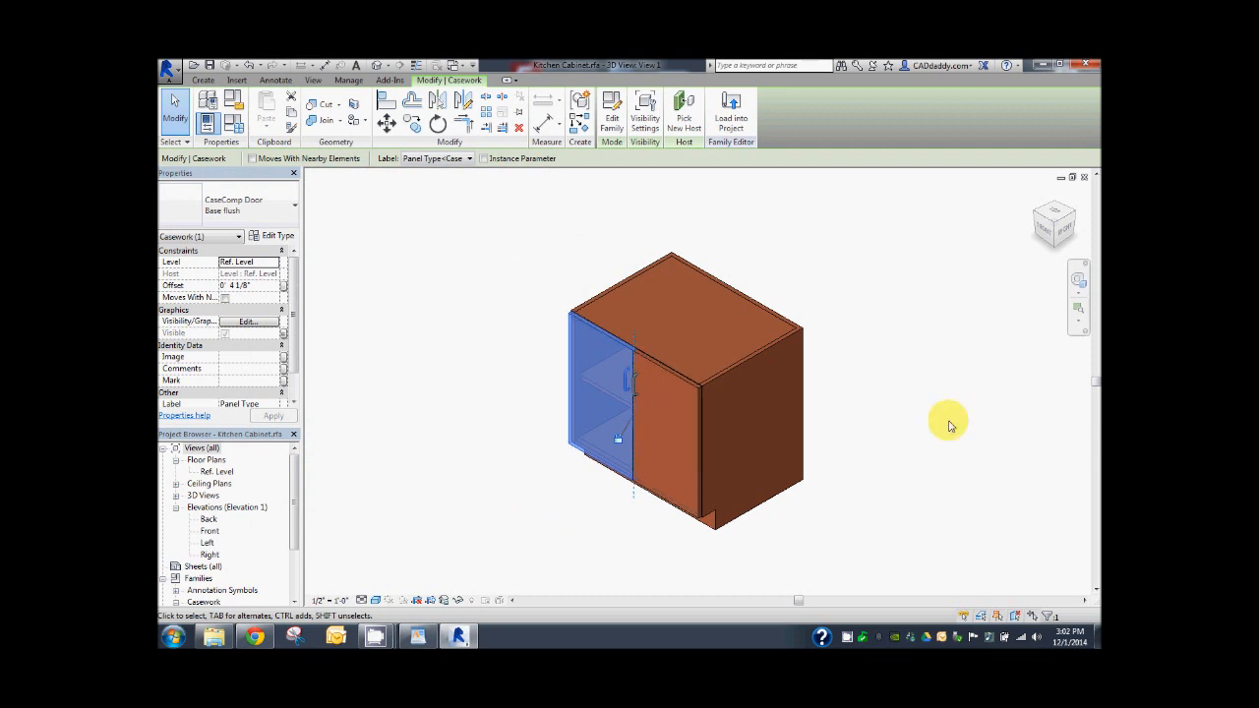
mouse_move(959, 388)
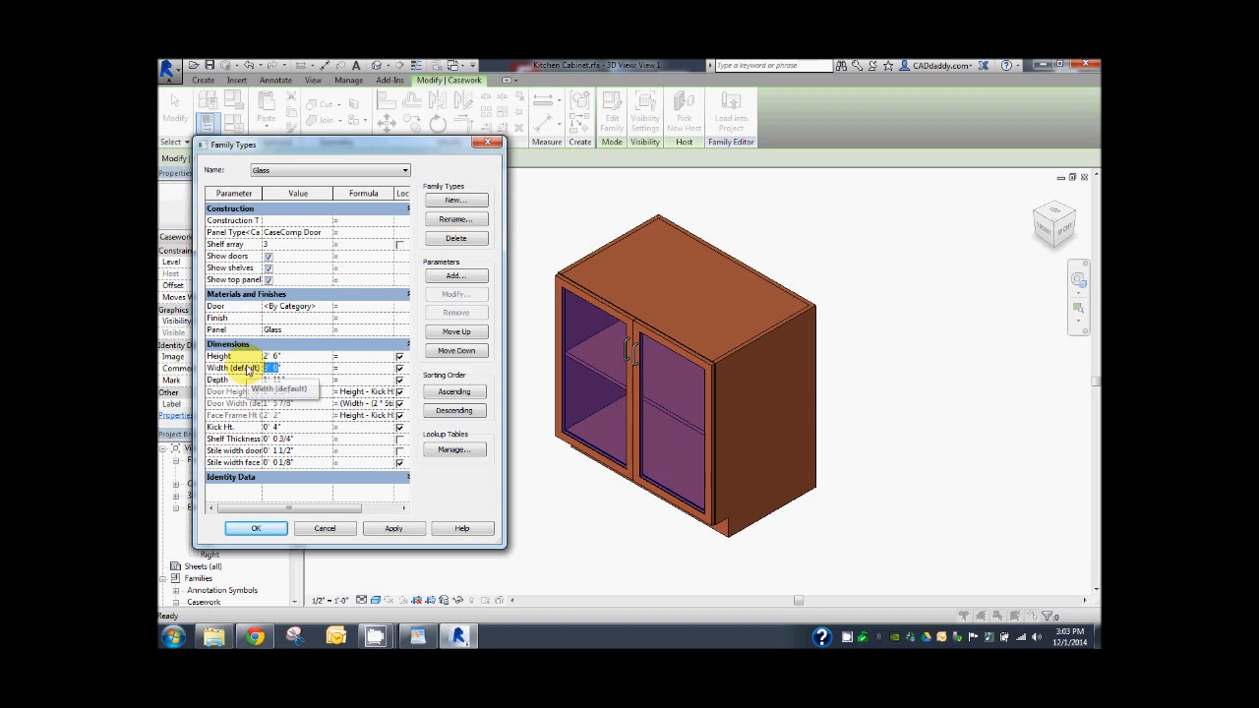
Set the Glass type's Width to 2' 6" and apply it.
left_click(392, 528)
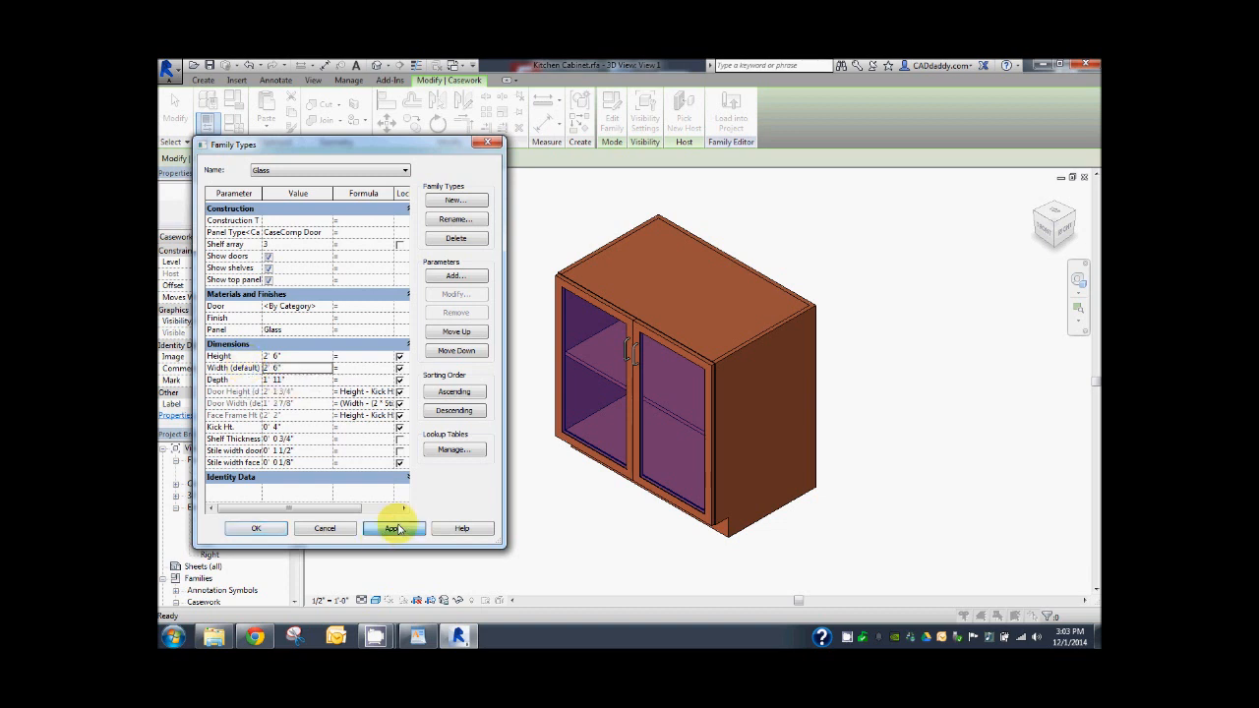
left_click(392, 528)
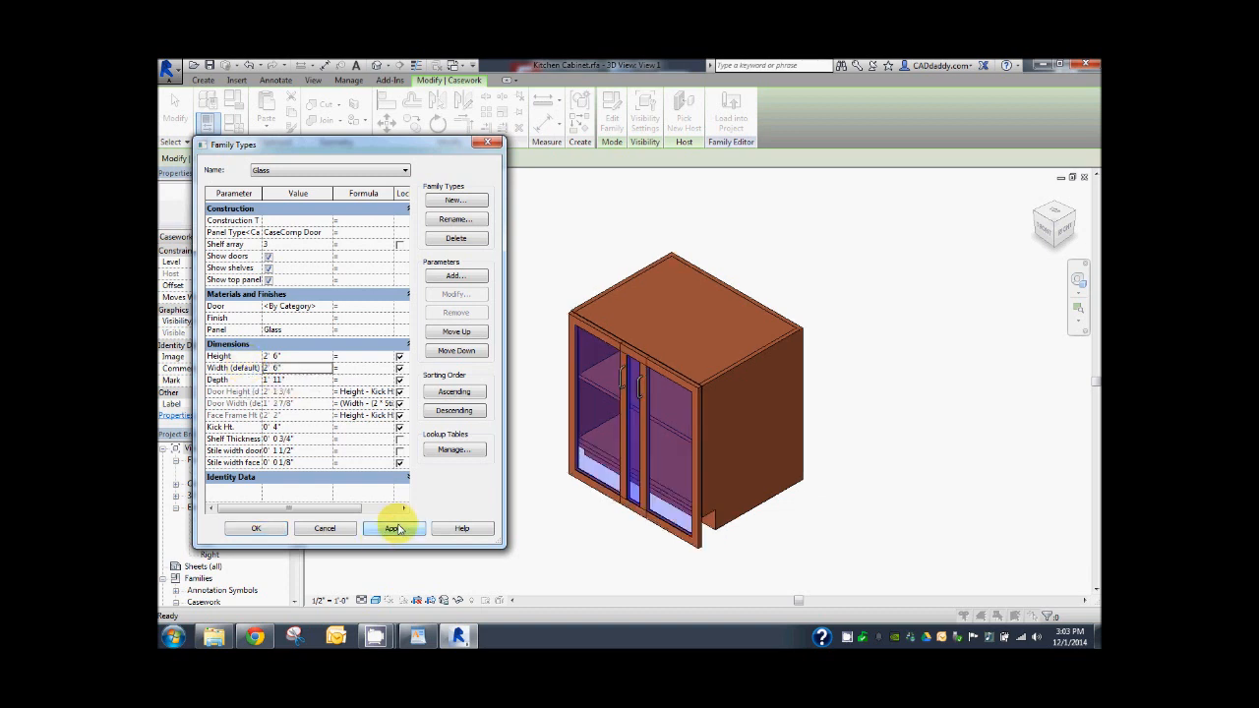
left_click(393, 528)
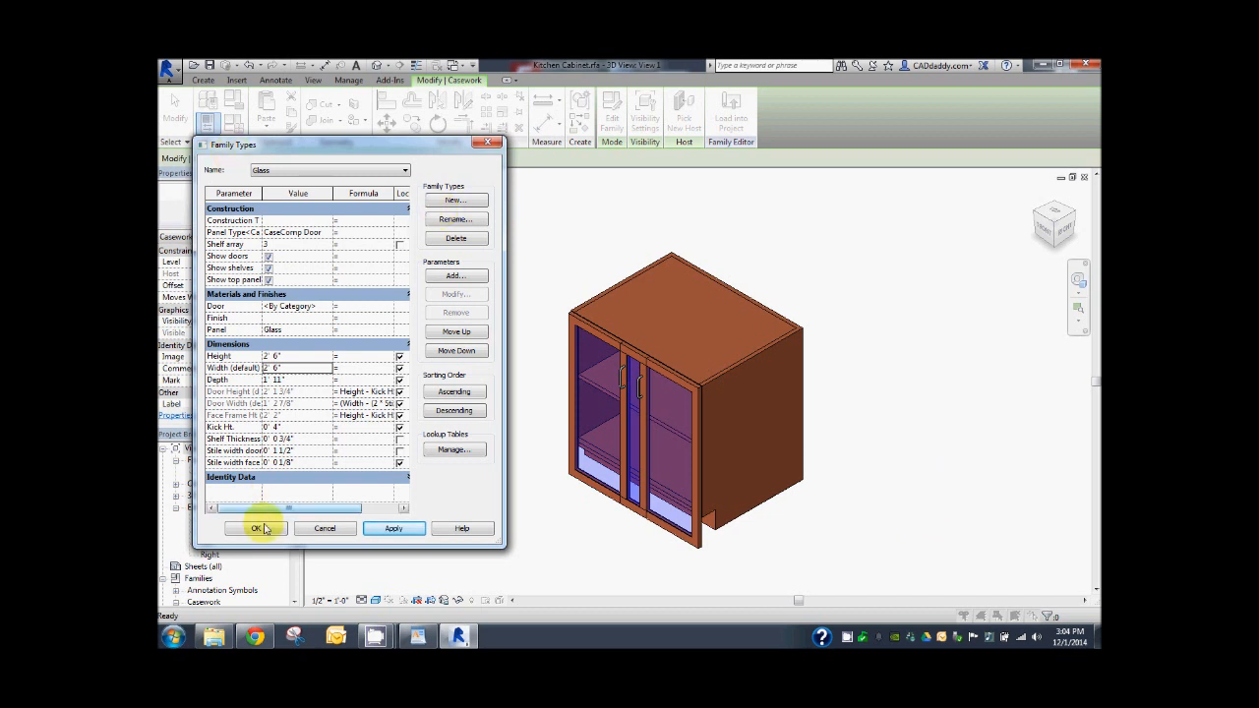
Close Family Types with OK, keeping the changes.
left_click(256, 528)
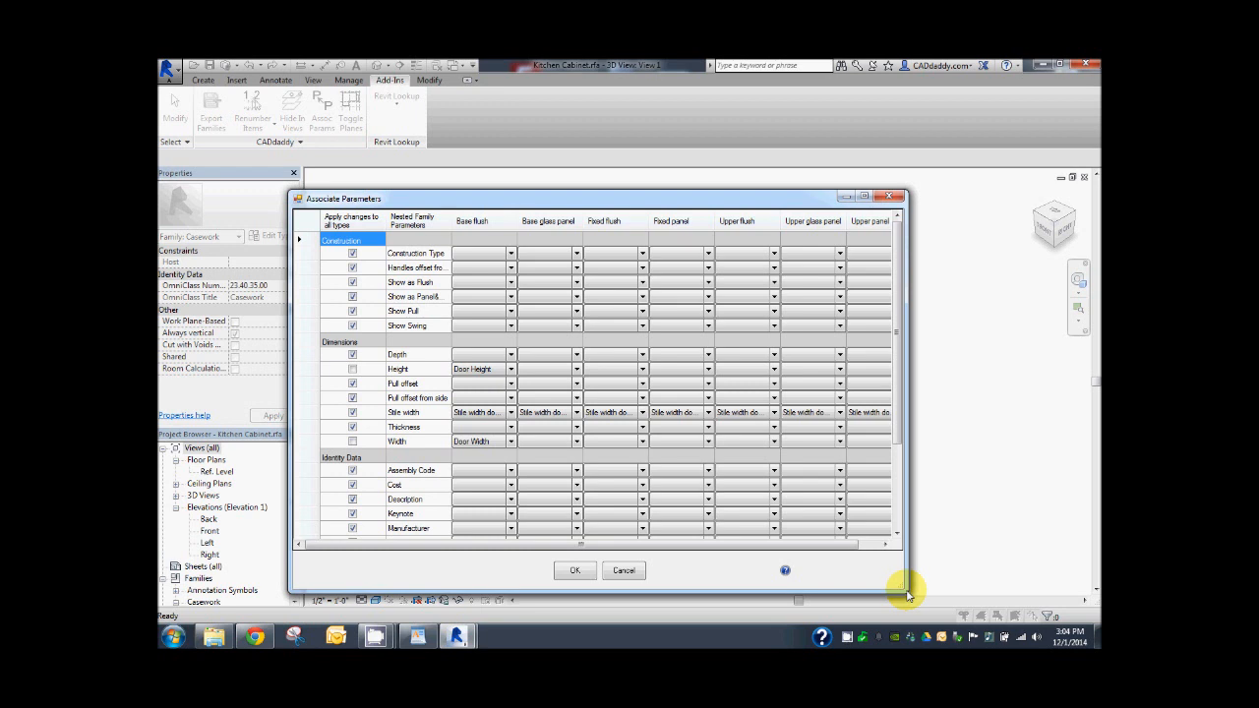
mouse_move(944, 529)
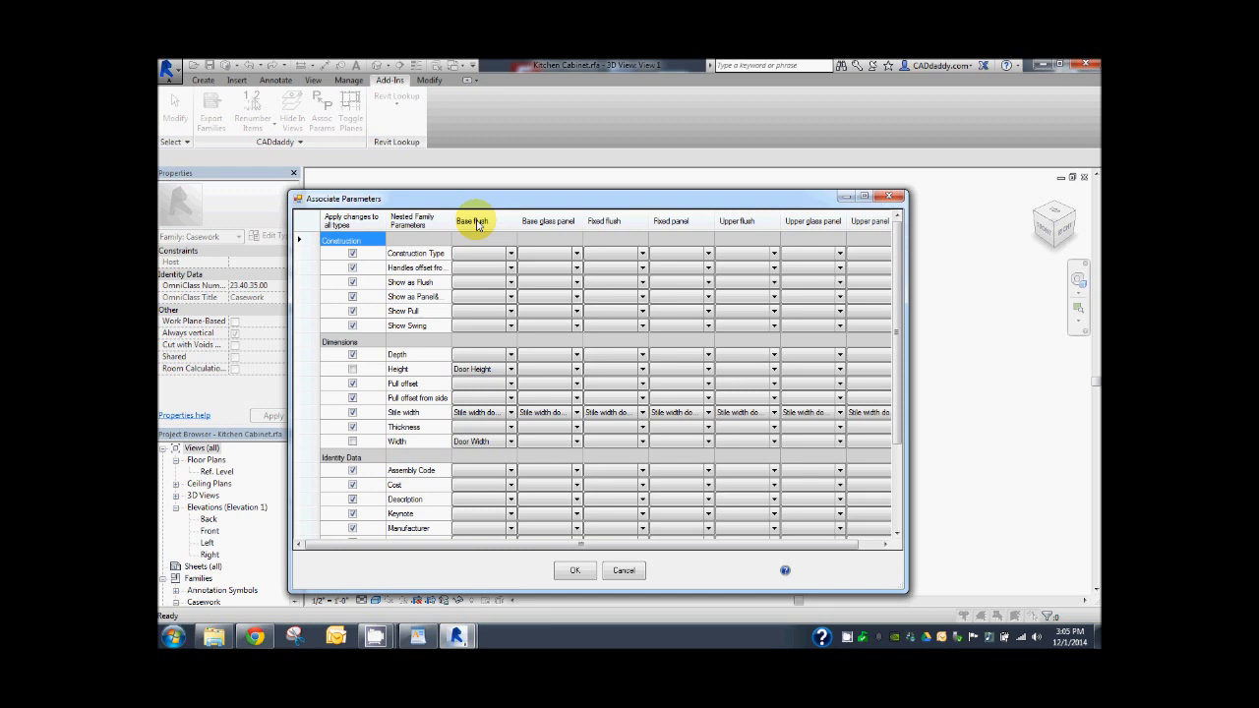
mouse_move(1011, 496)
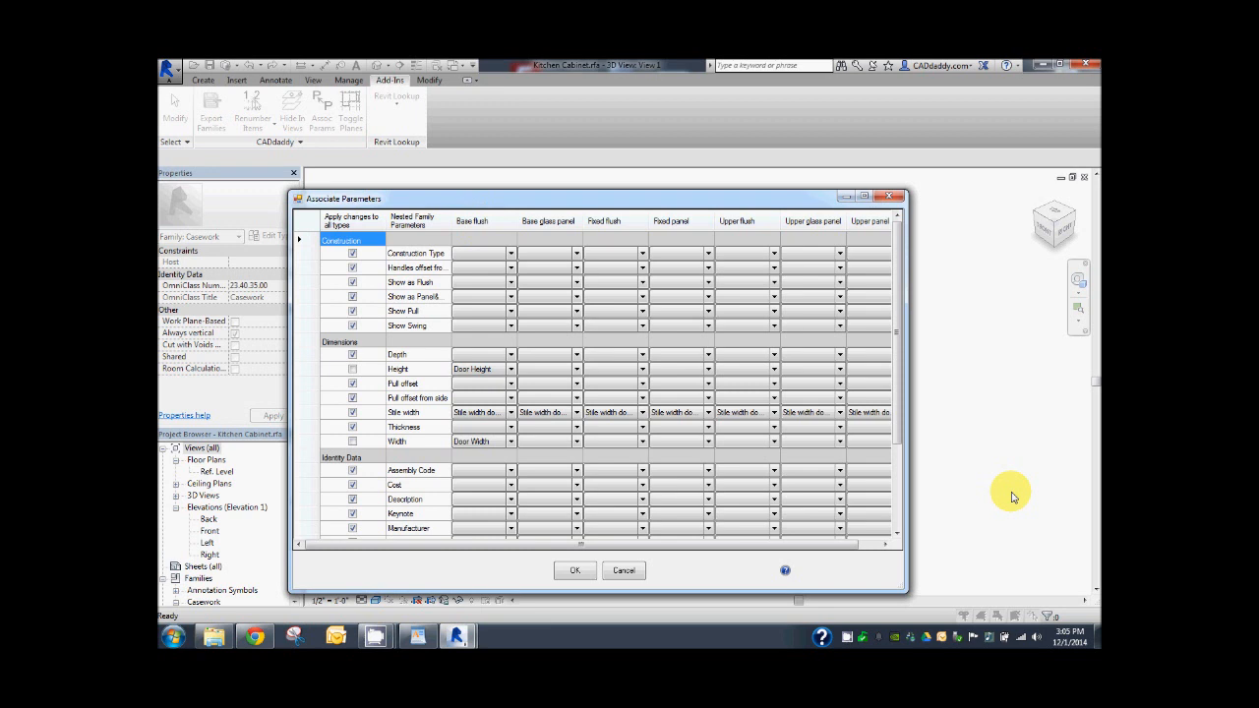
mouse_move(994, 495)
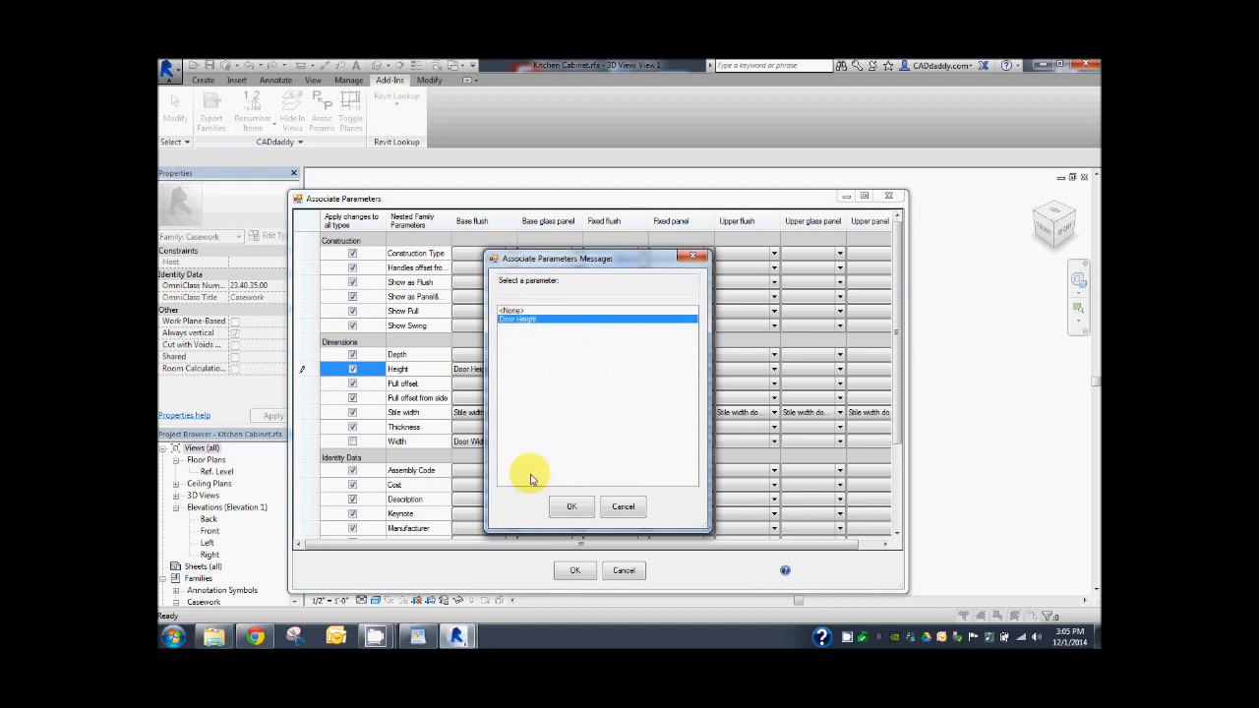
Link all panel types' Height to Door Height and Width to Door Width, then accept.
left_click(572, 505)
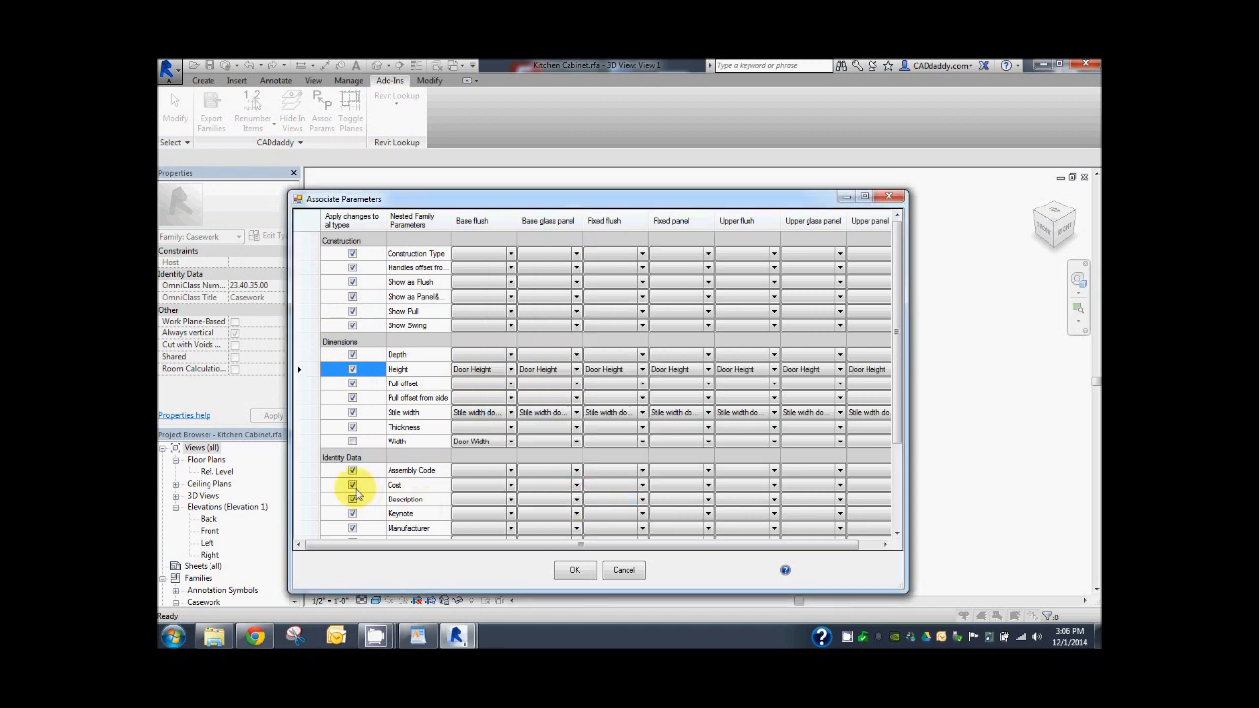
left_click(510, 441)
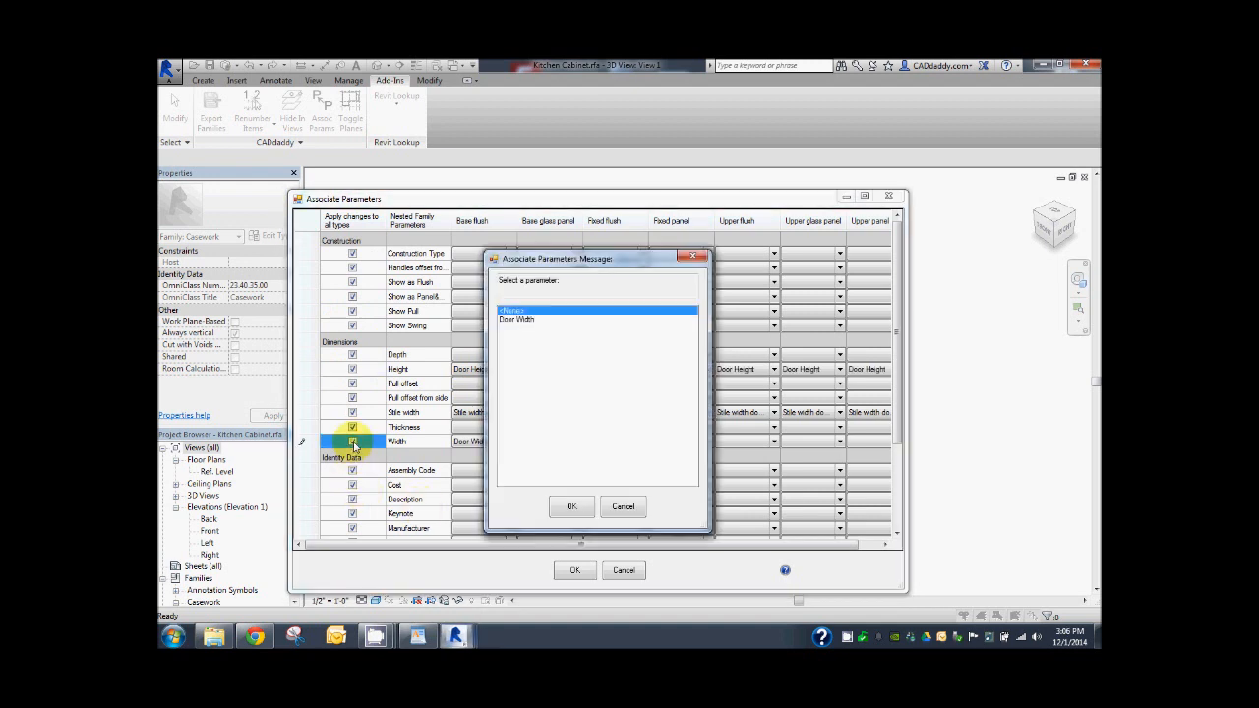
left_click(516, 319)
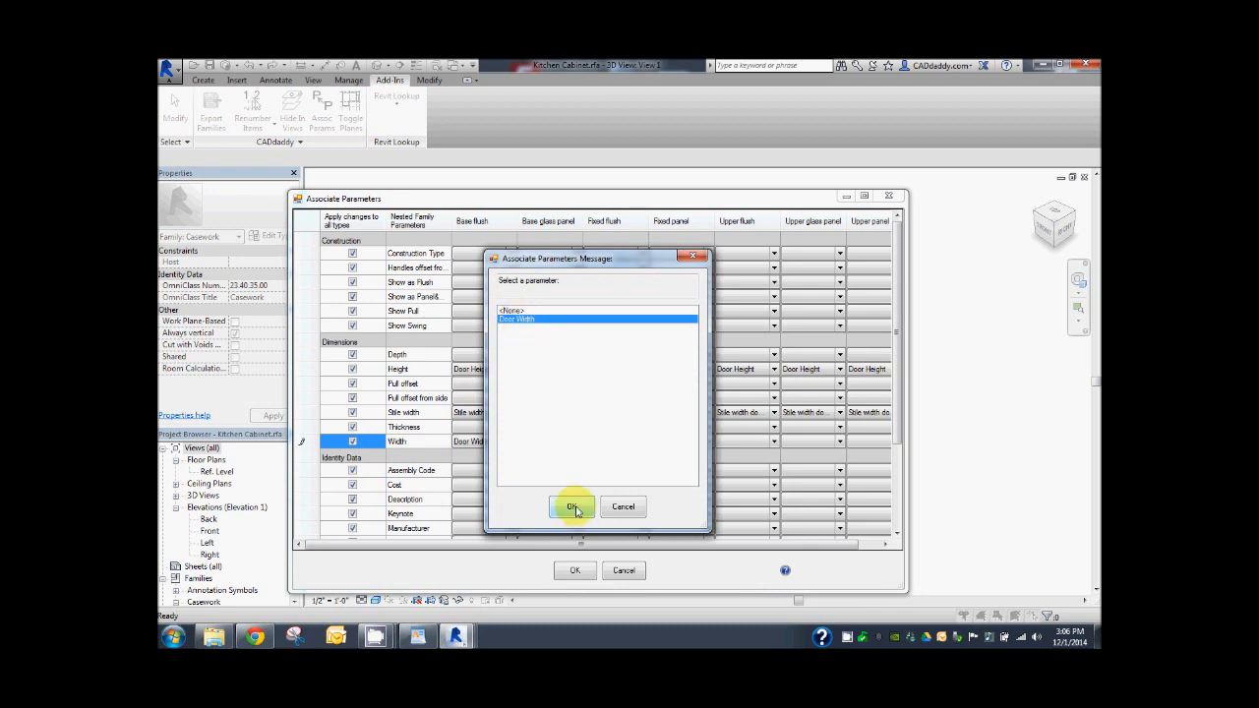
left_click(575, 506)
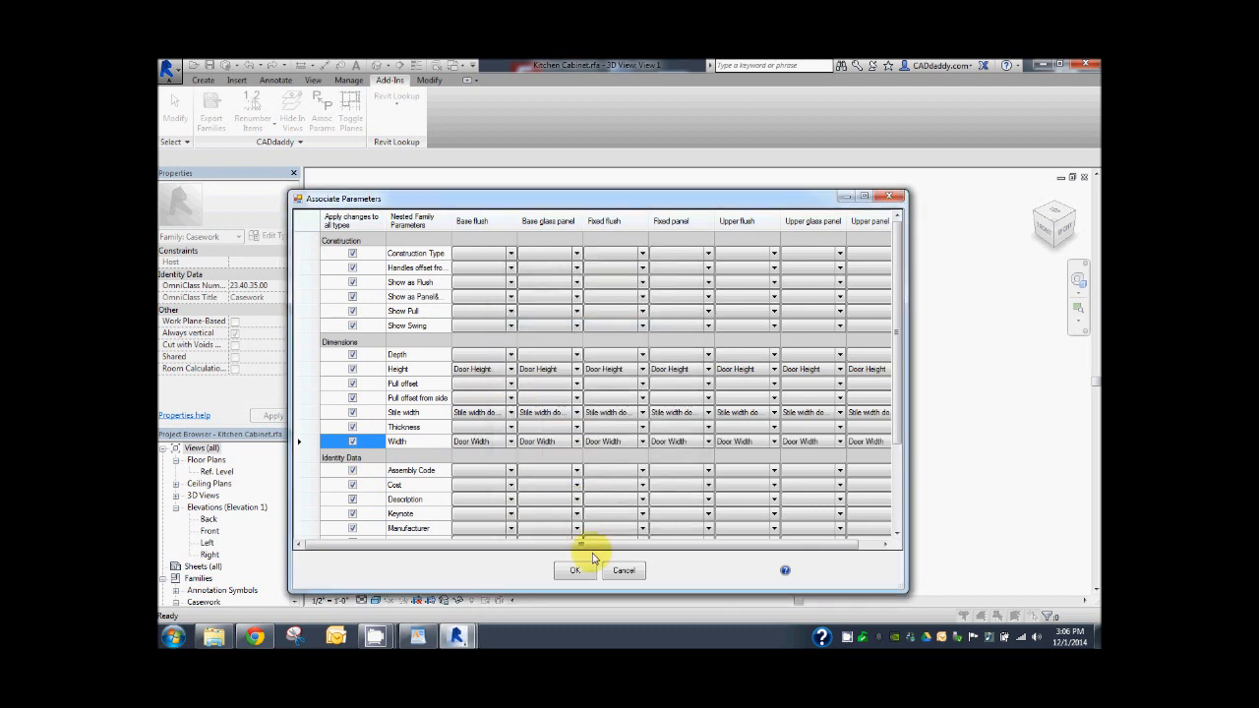
left_click(574, 570)
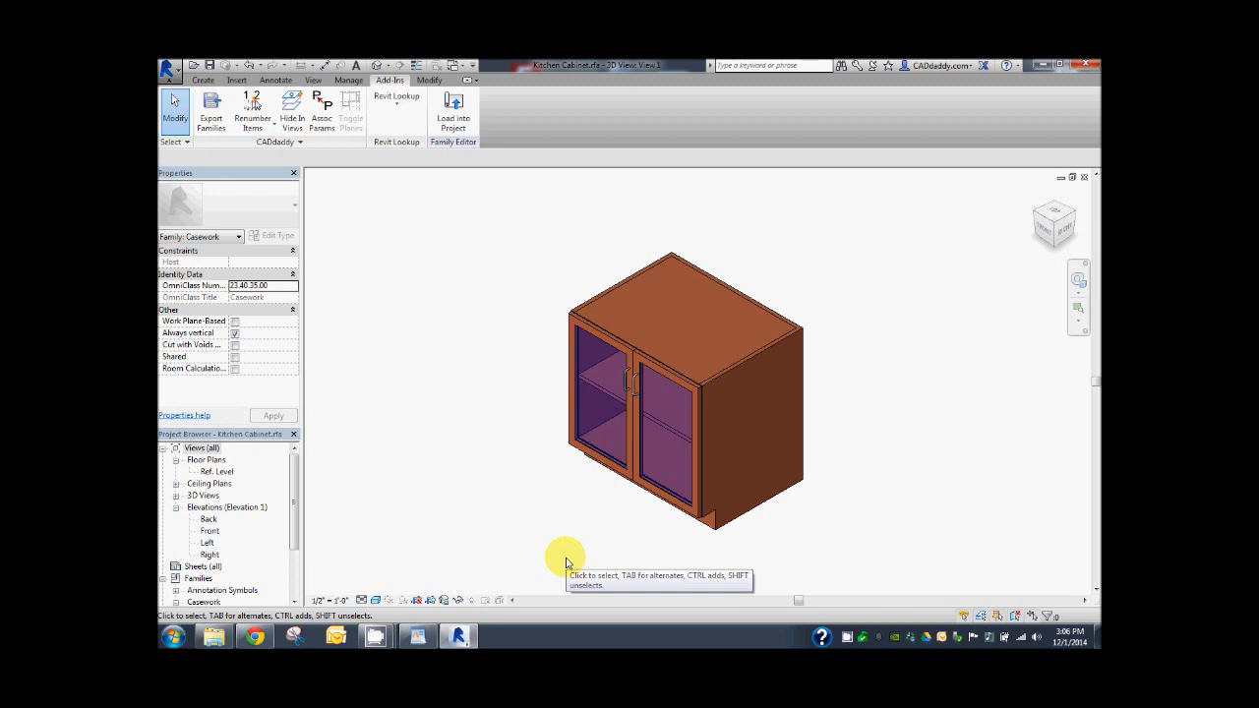
mouse_move(988, 509)
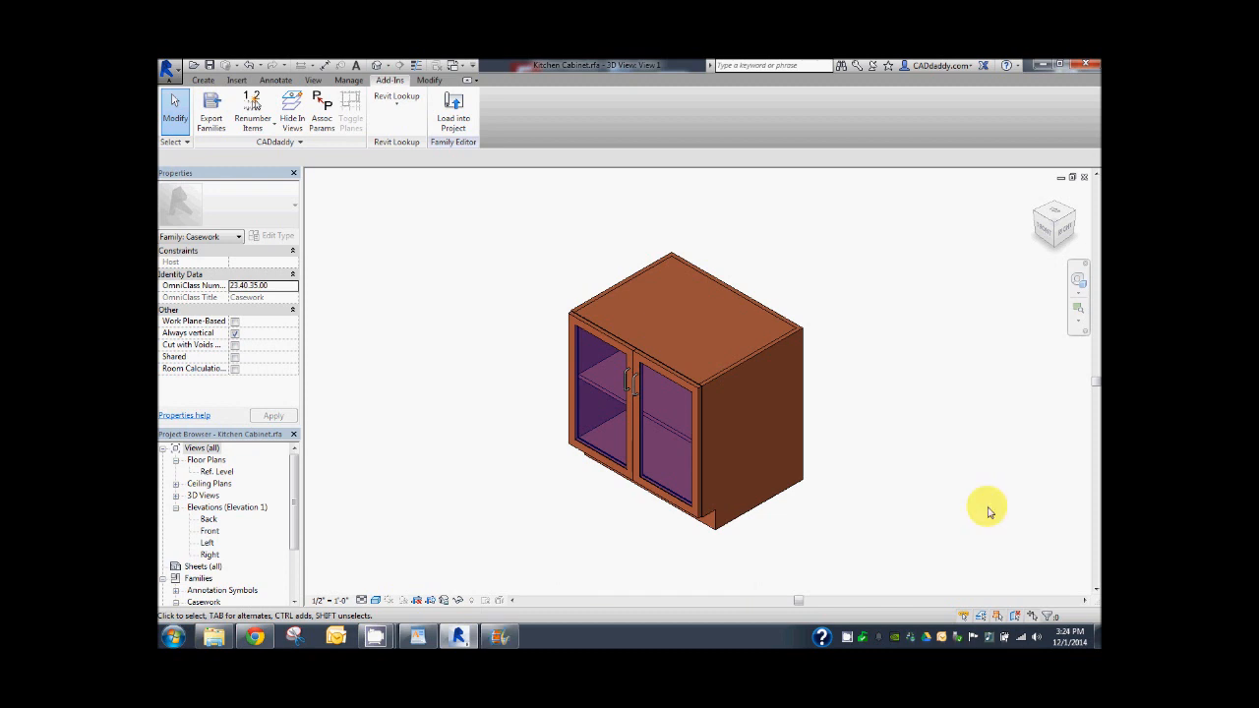